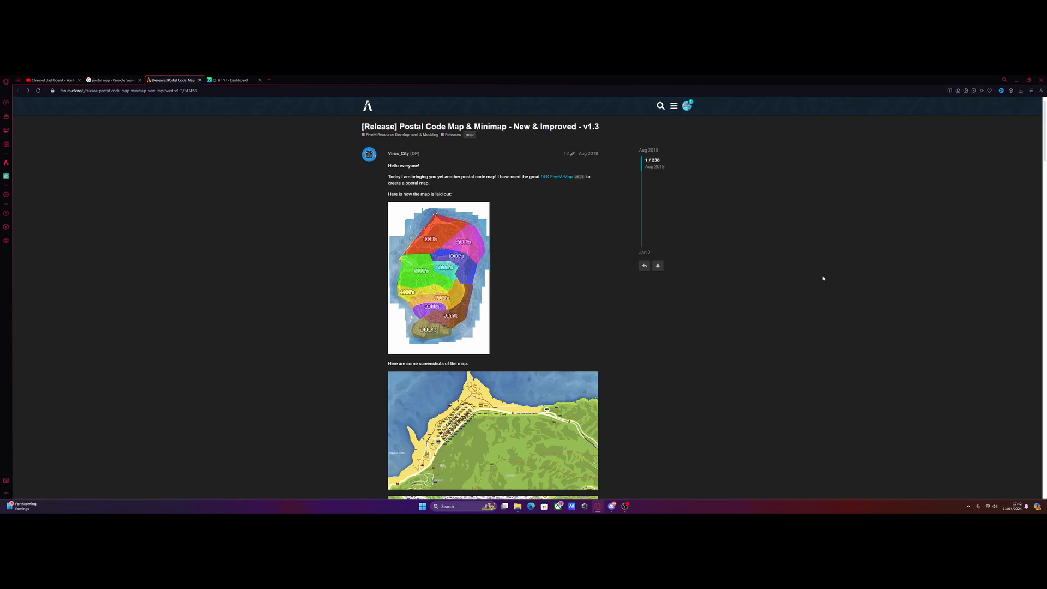
pyautogui.moveTo(732, 262)
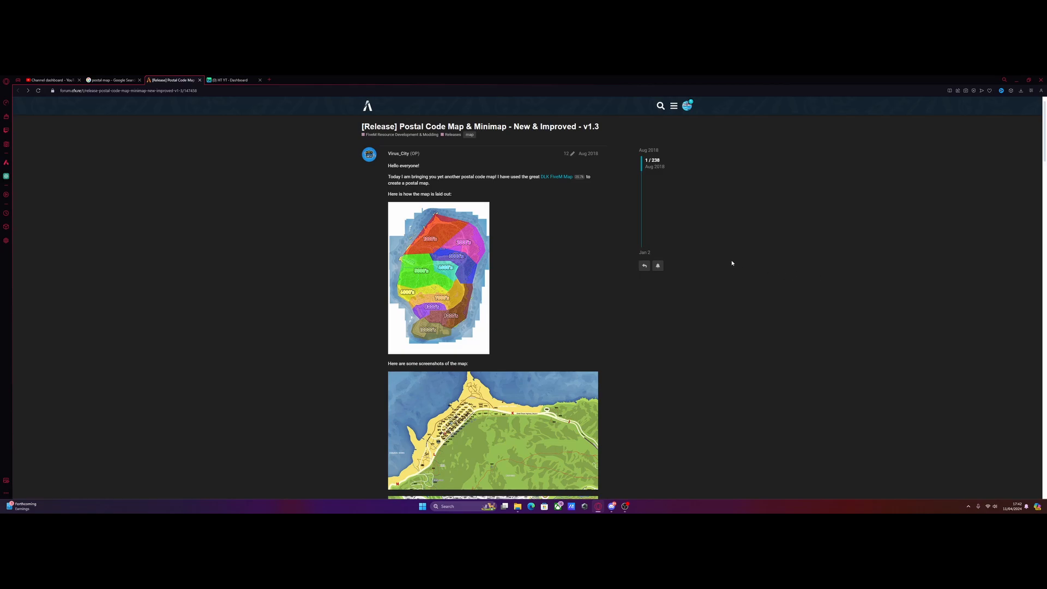
pyautogui.moveTo(100, 113)
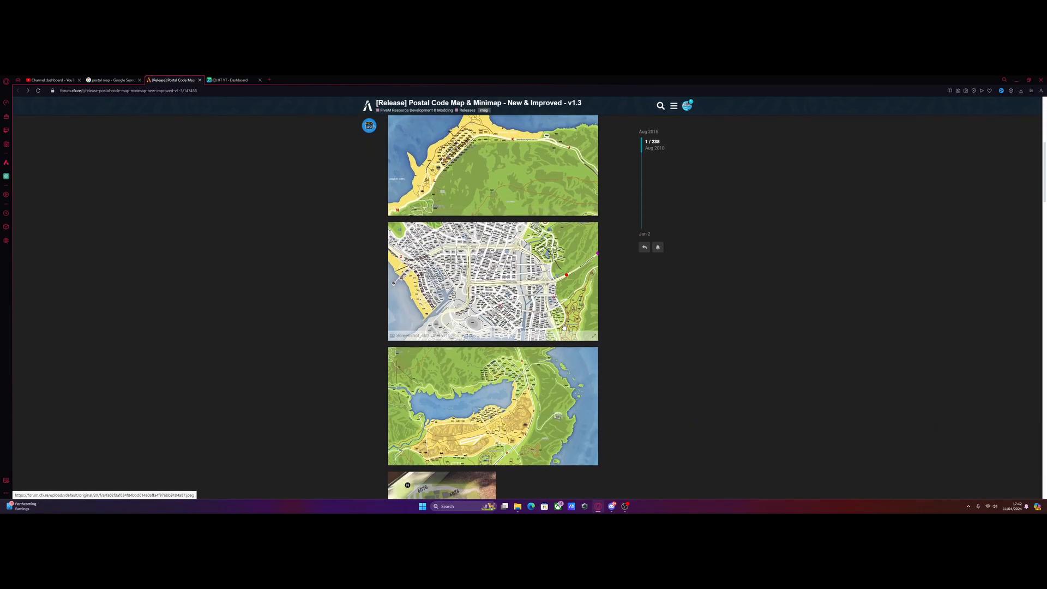
pyautogui.moveTo(660, 333)
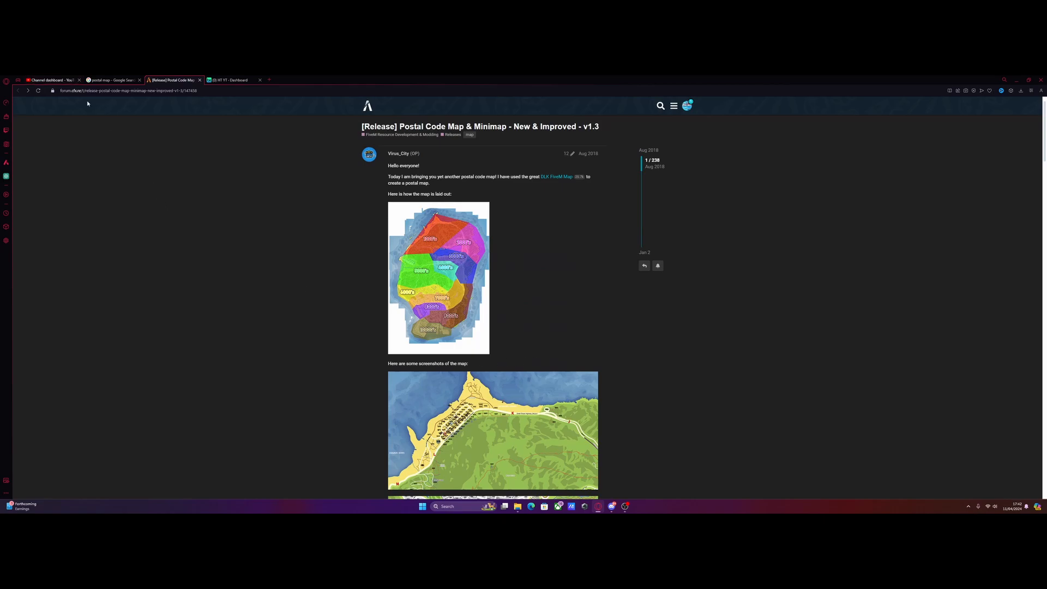
pyautogui.moveTo(150, 125)
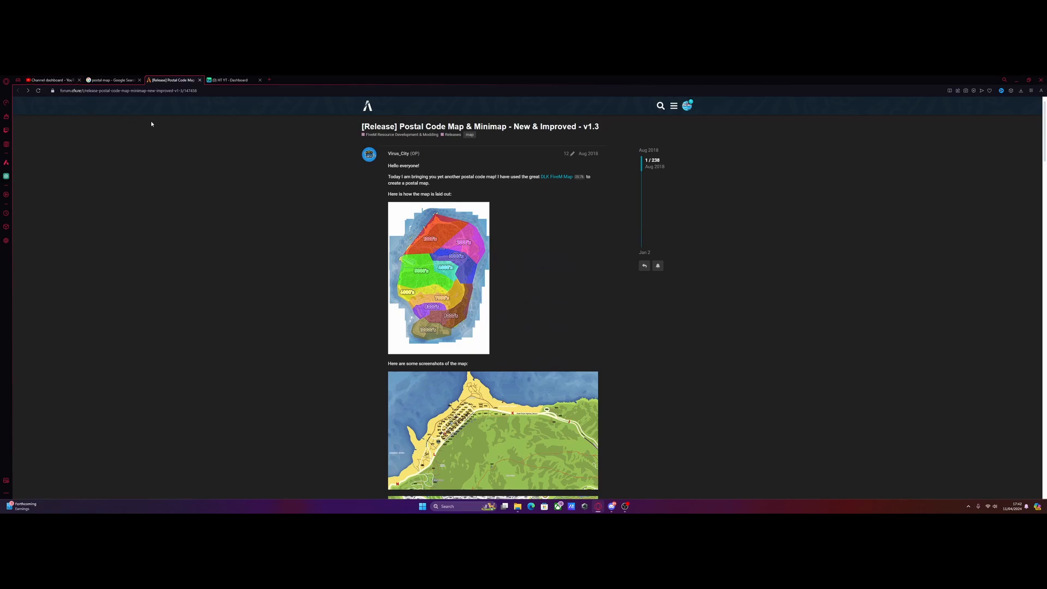
pyautogui.moveTo(565, 228)
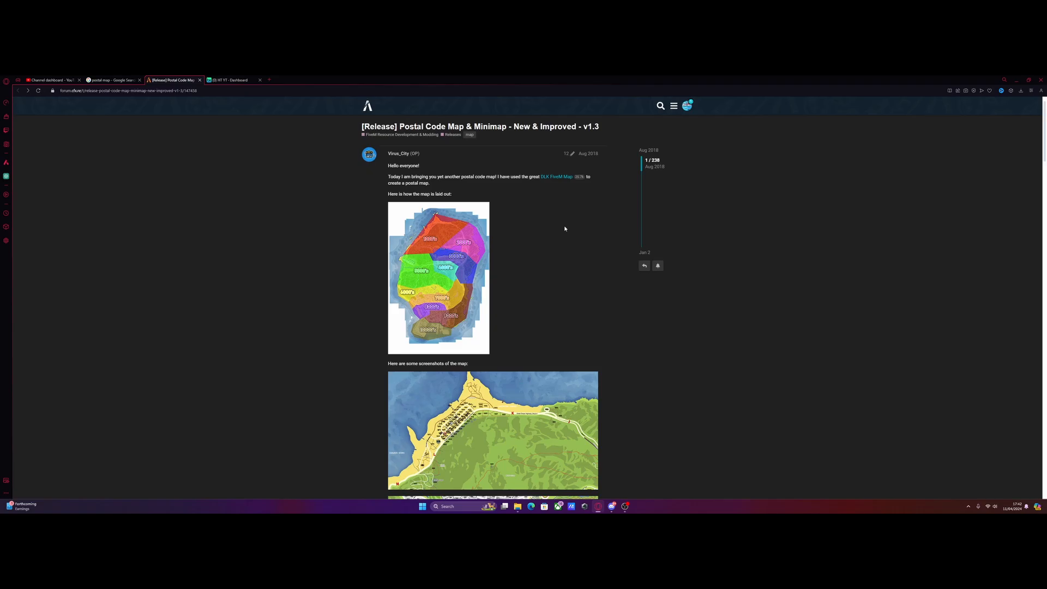
# Download the Postal Code Map & Minimap files via the release post's download link.
pyautogui.scroll(-3)
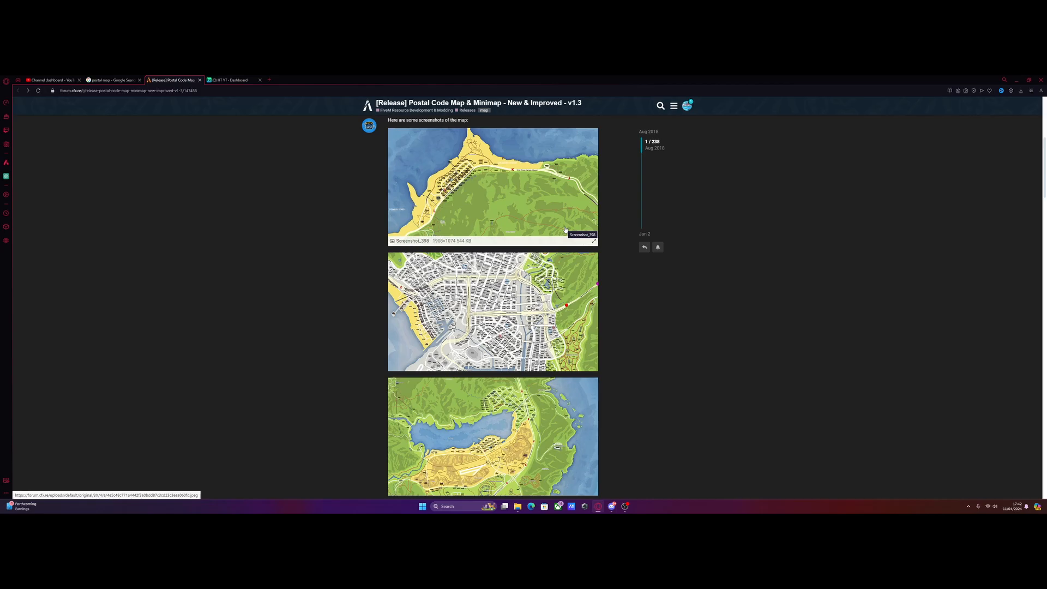
pyautogui.scroll(-3)
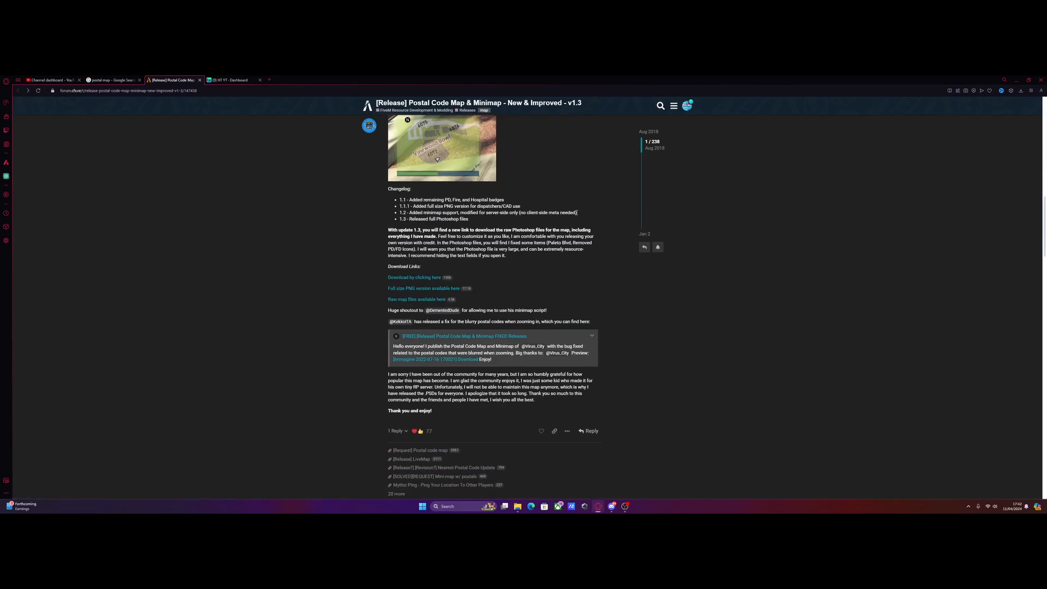
pyautogui.moveTo(419, 277)
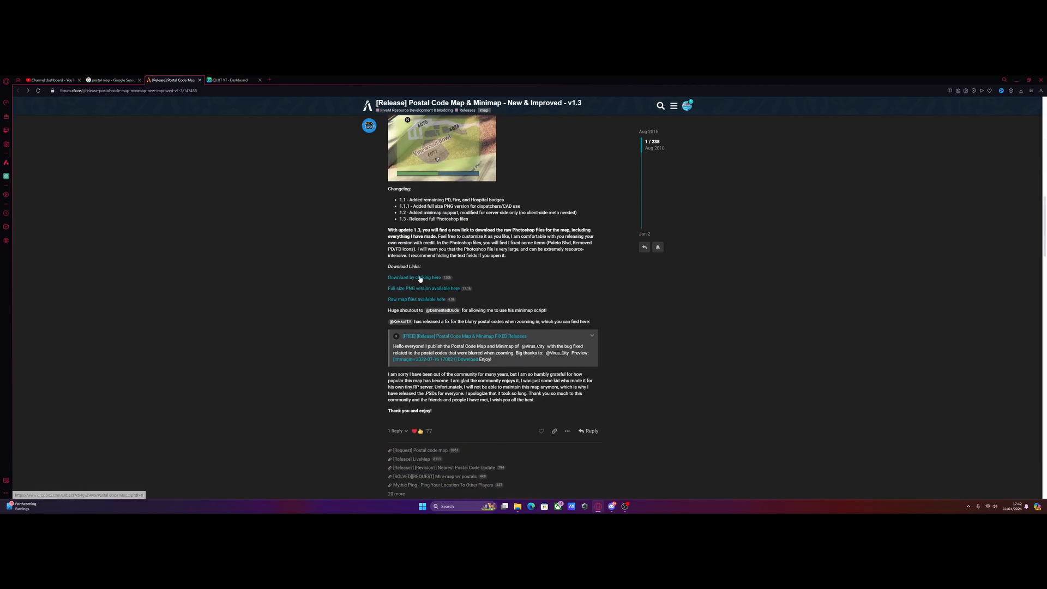
pyautogui.click(1022, 90)
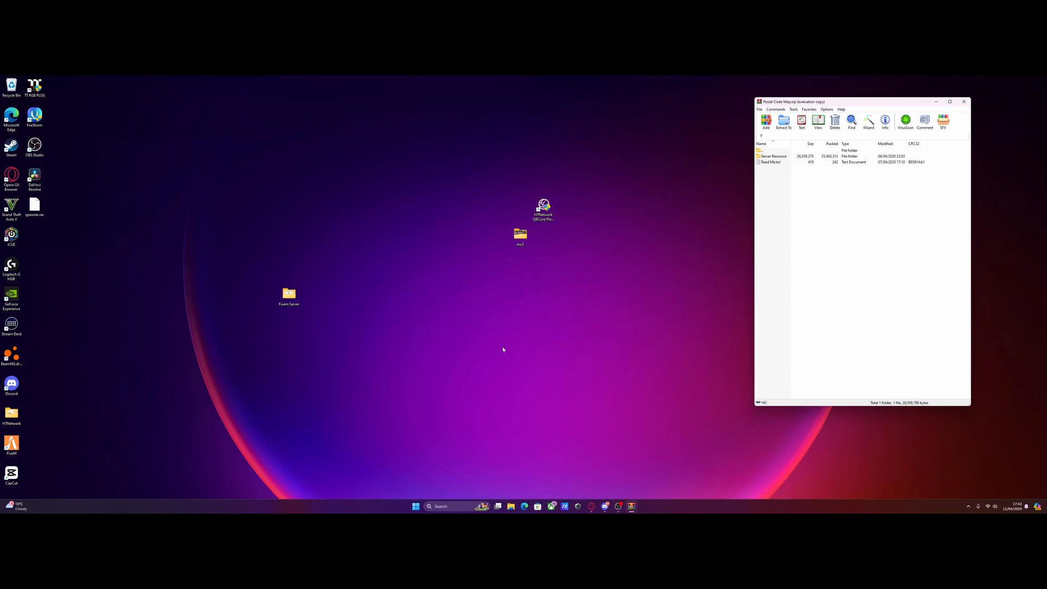
# Navigate from the Fivem Server folder through txData to the server's resources folder.
pyautogui.doubleClick(288, 295)
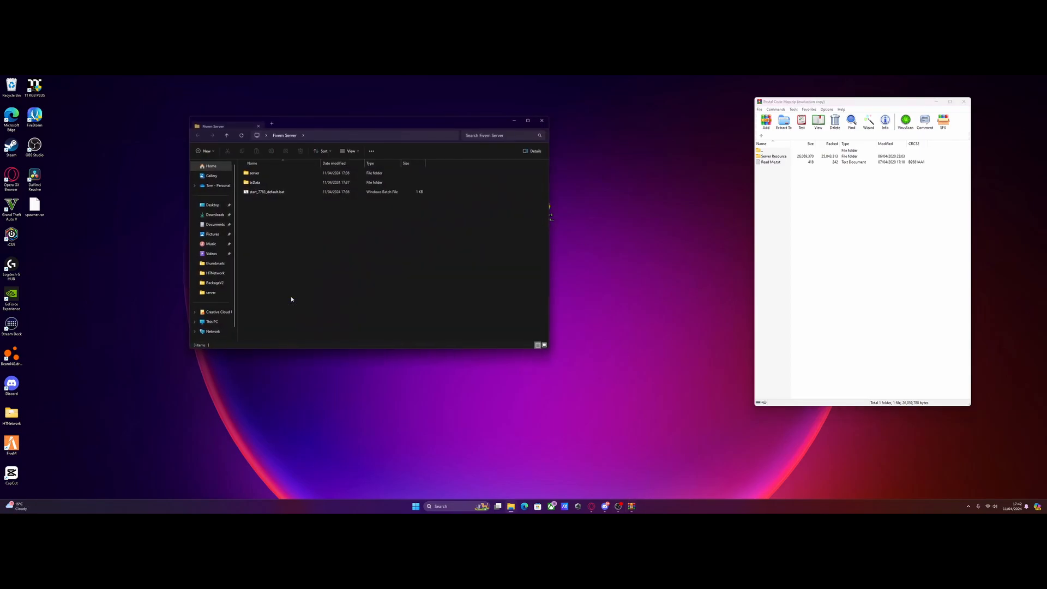
pyautogui.doubleClick(255, 182)
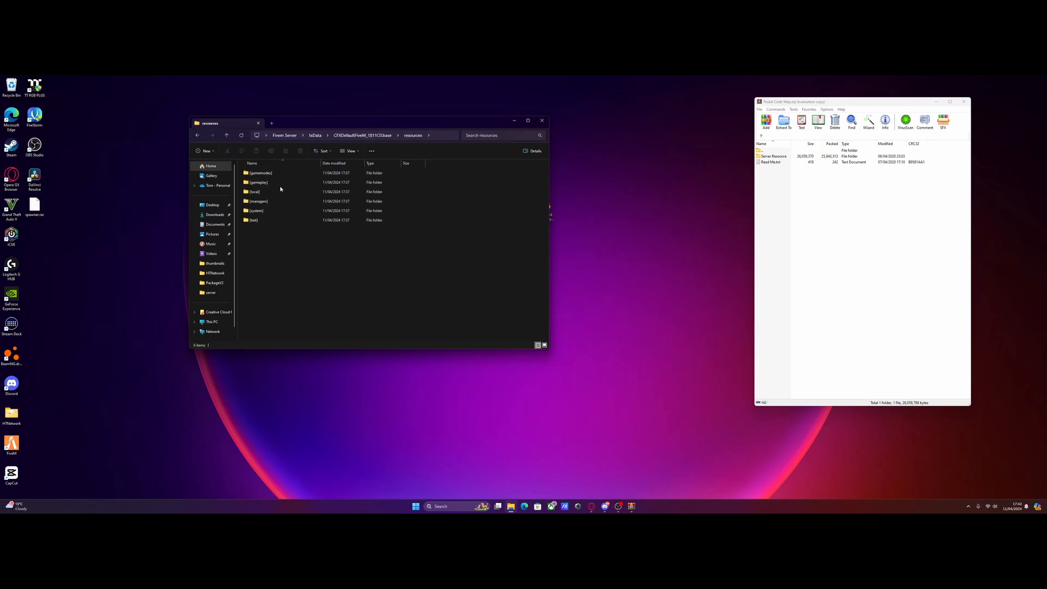
pyautogui.click(280, 220)
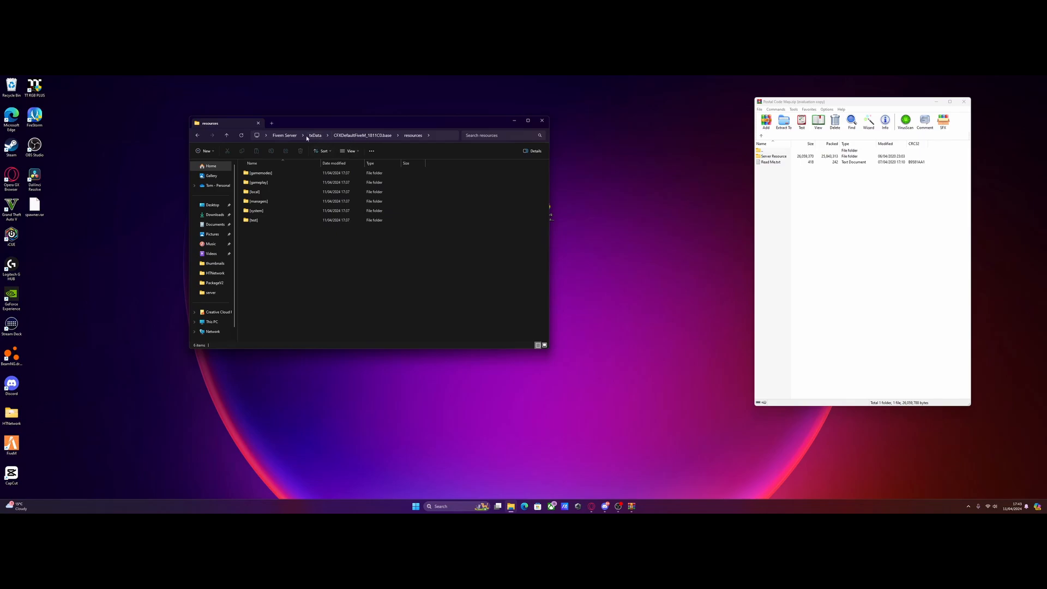
pyautogui.moveTo(338, 143)
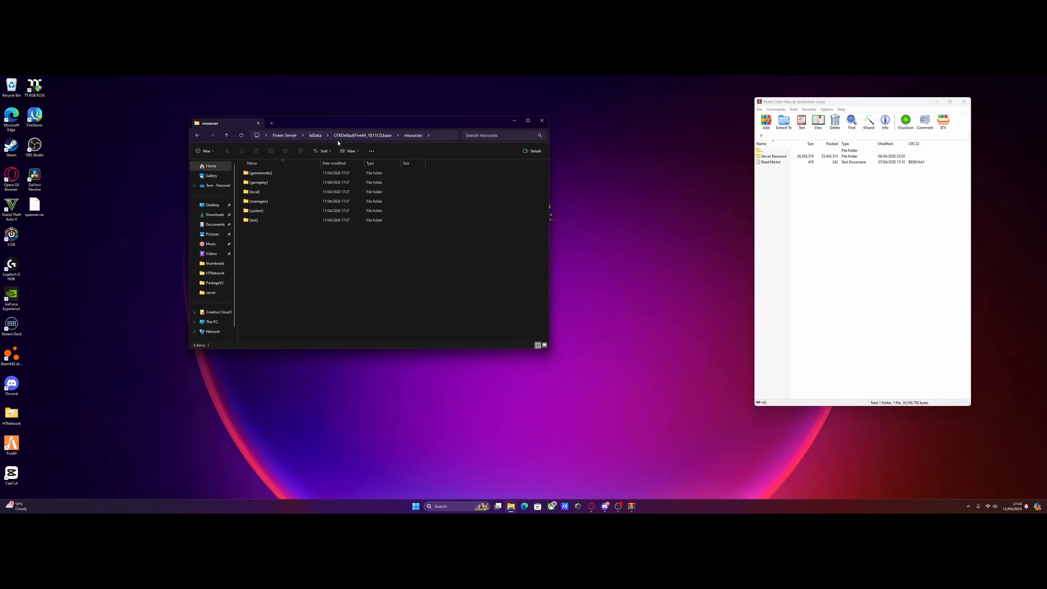
pyautogui.moveTo(416, 143)
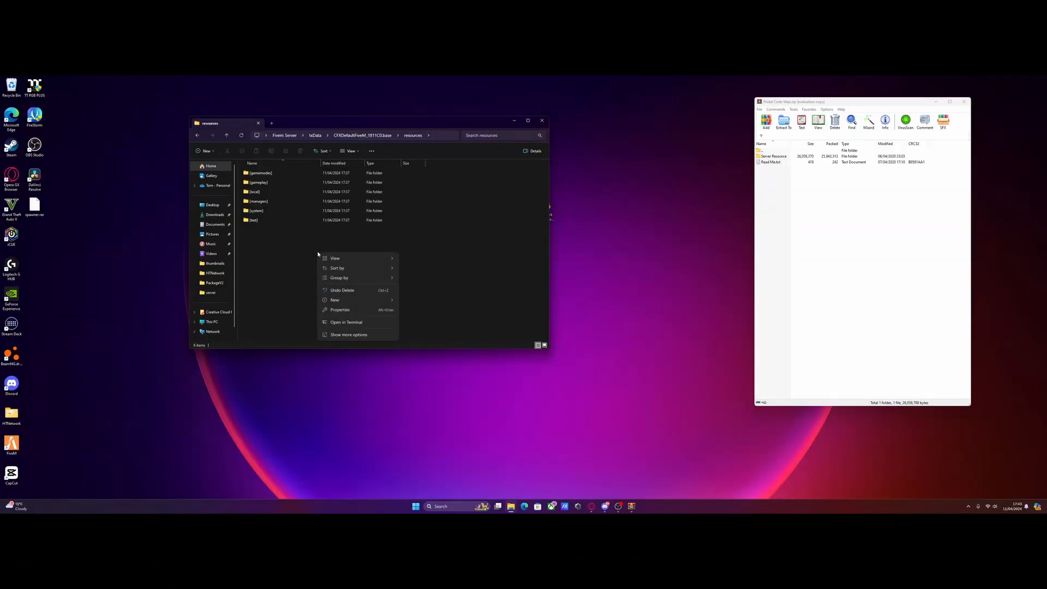
# Create a new [mapmods] folder inside resources and enter it while still empty.
pyautogui.click(334, 300)
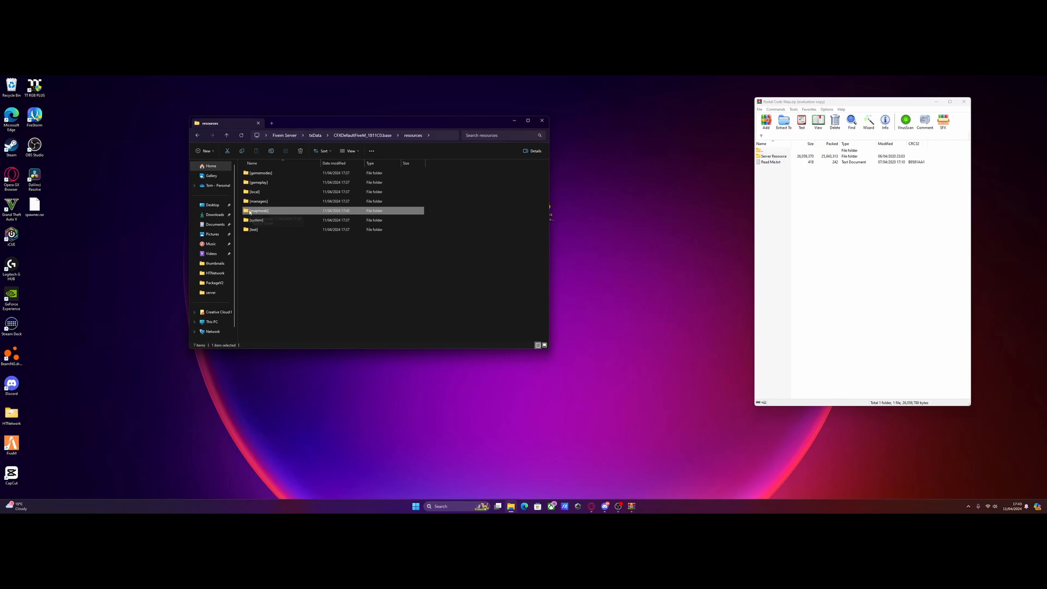
pyautogui.doubleClick(260, 211)
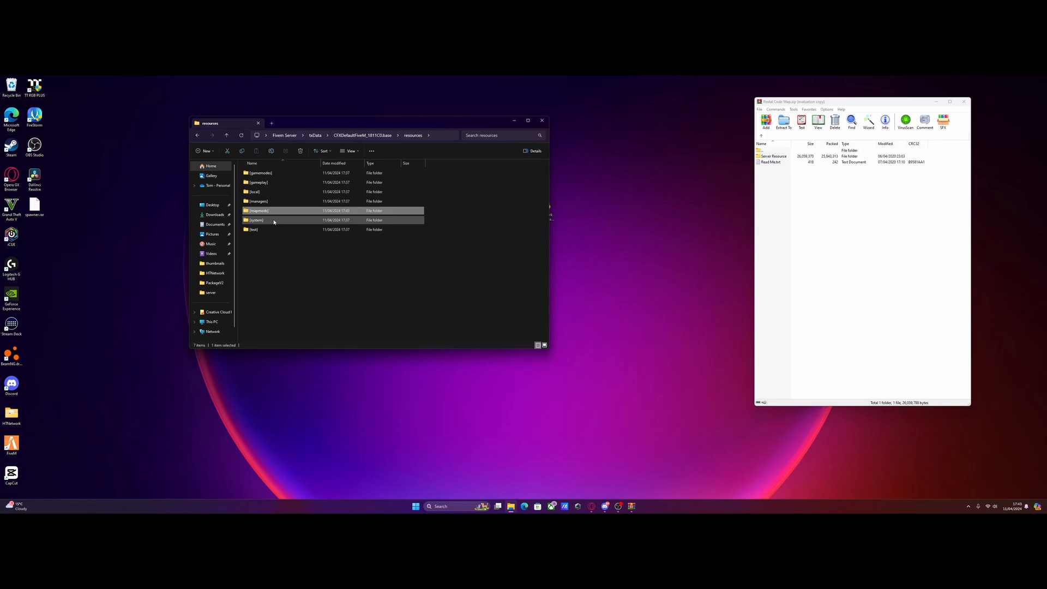
pyautogui.moveTo(275, 213)
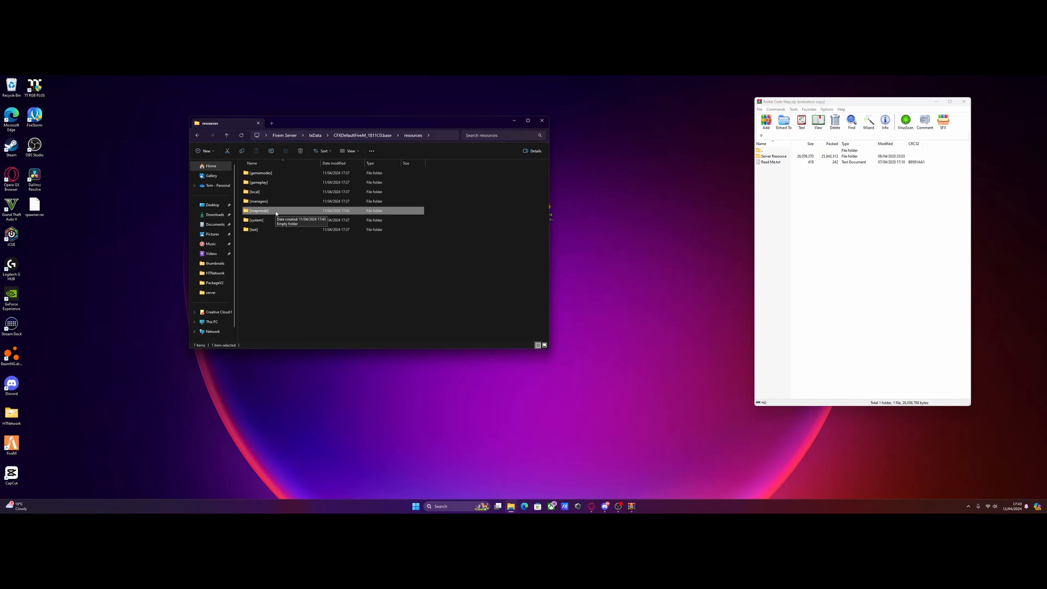
pyautogui.doubleClick(258, 211)
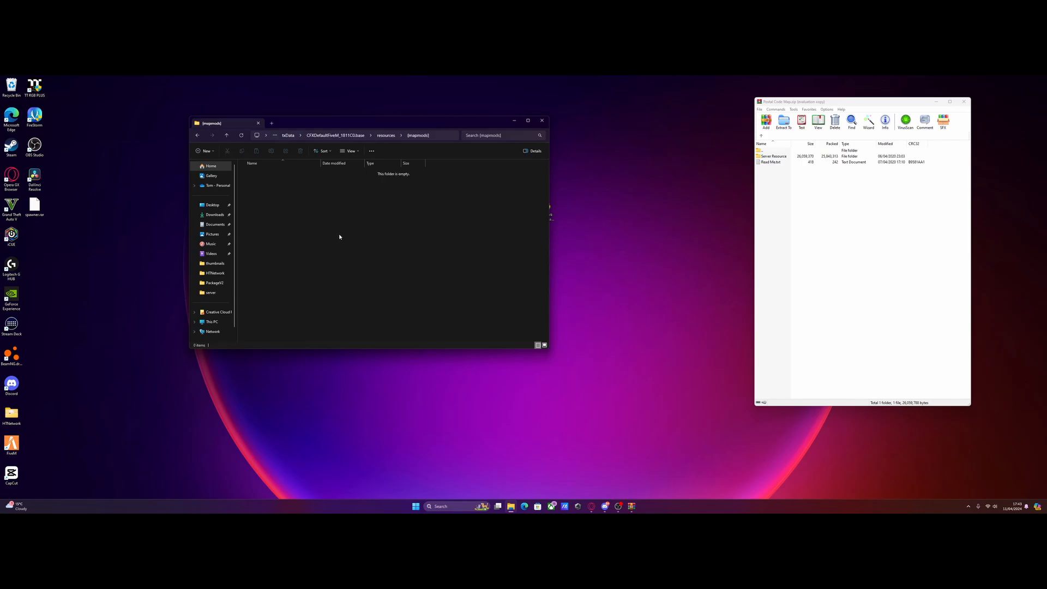
pyautogui.moveTo(707, 201)
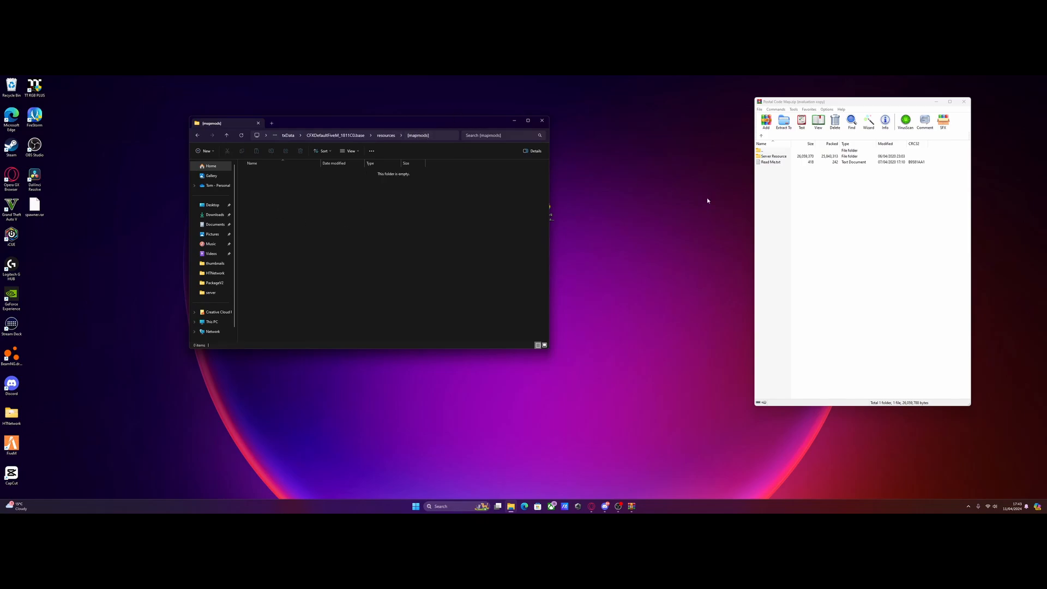
# Extract the archive's map folder from Server Resource into [mapmods] and close WinRAR.
pyautogui.click(773, 156)
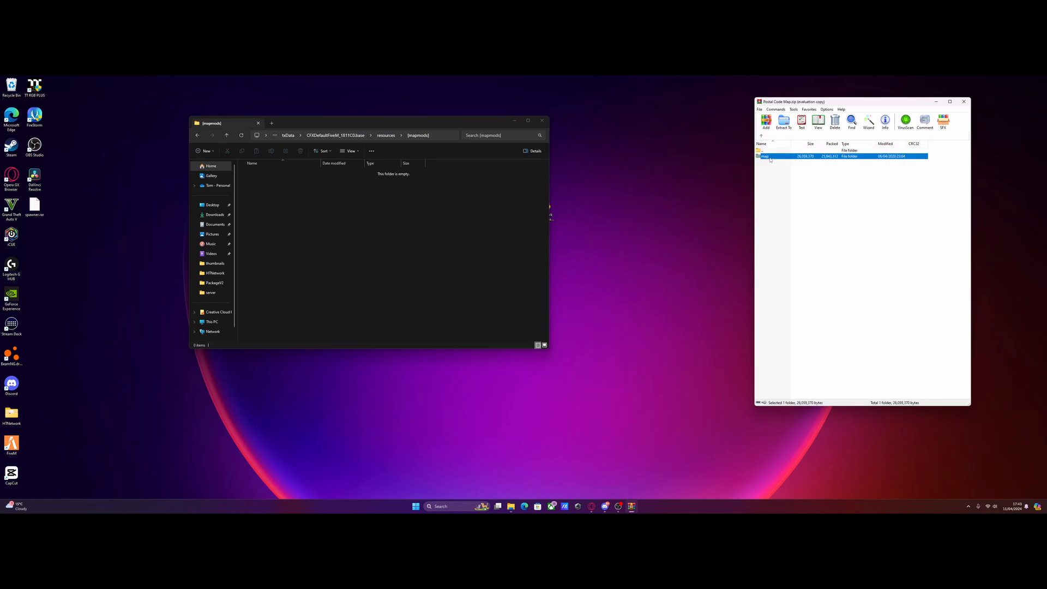
pyautogui.doubleClick(768, 156)
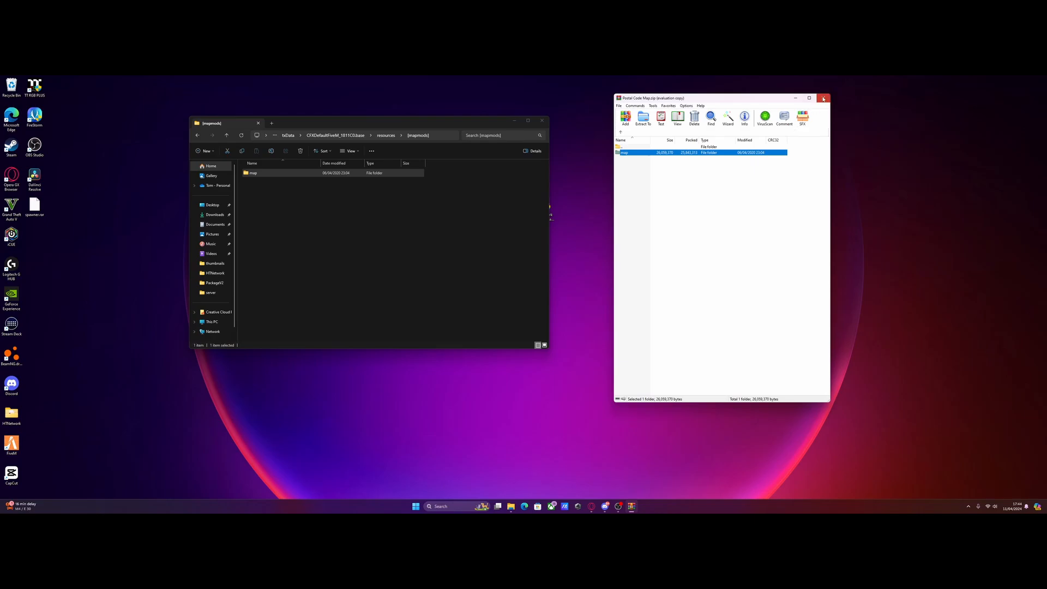
pyautogui.click(824, 98)
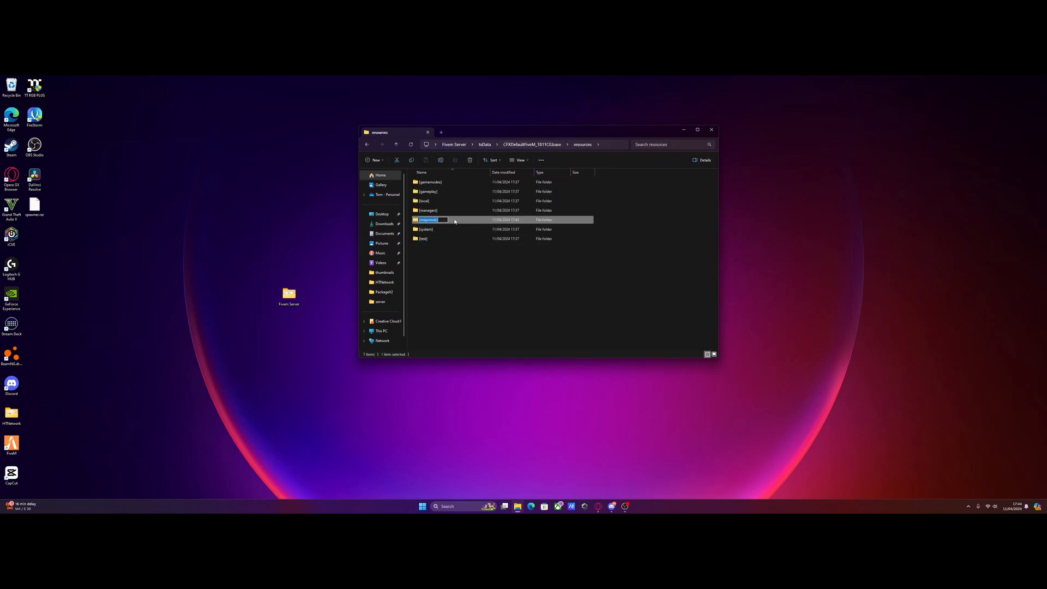
# Go up to the CFXDefaultFiveM base folder and load server.cfg into the text editor.
pyautogui.click(395, 144)
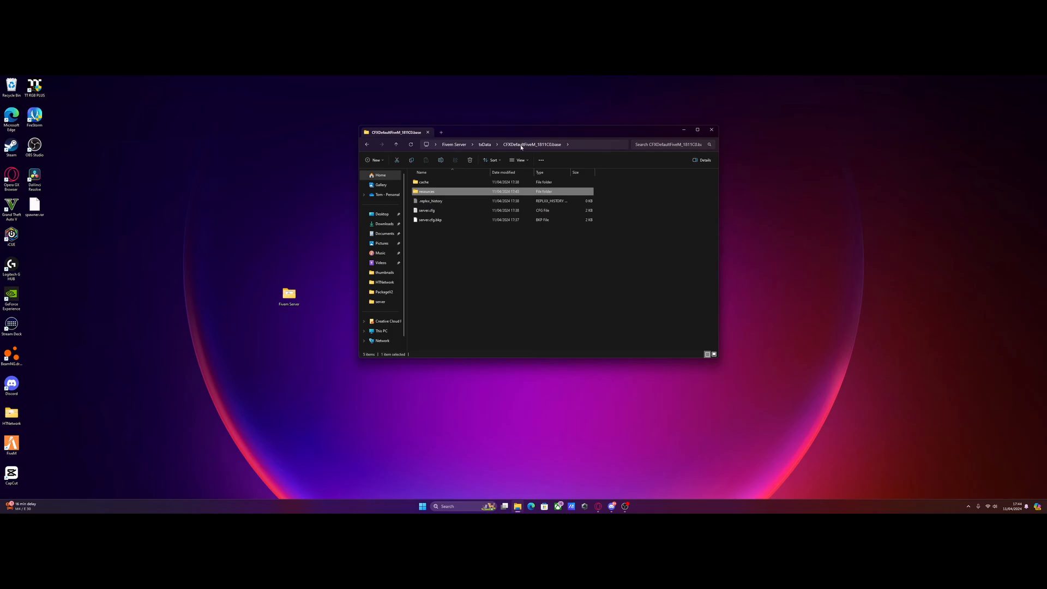
pyautogui.doubleClick(426, 210)
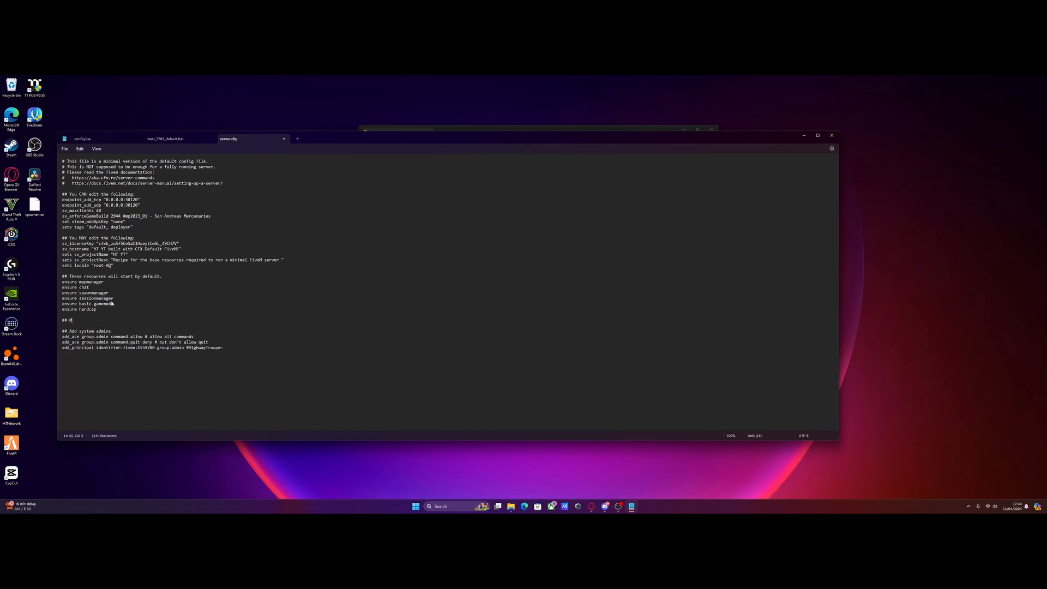
# Add a '## Map mods' heading with an ensure line below the default ensures and save server.cfg.
pyautogui.write('ap mods')
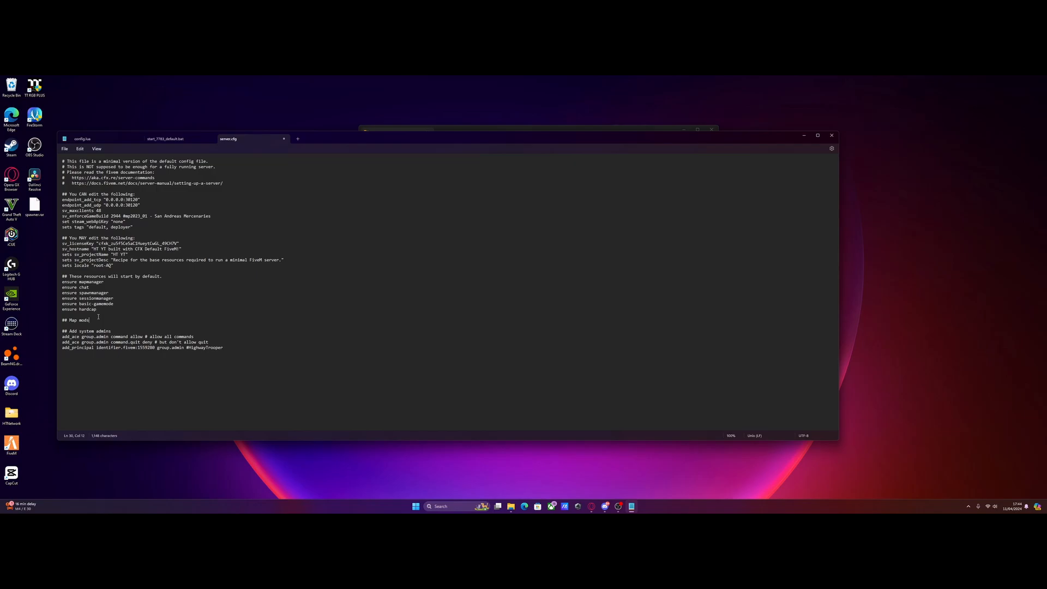
pyautogui.press('enter')
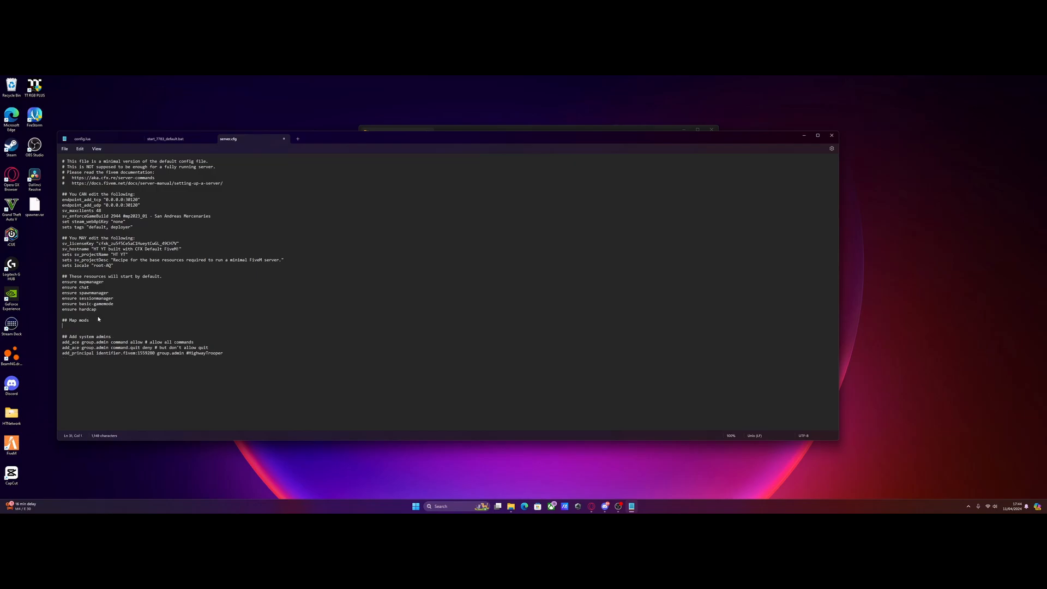
pyautogui.write('en')
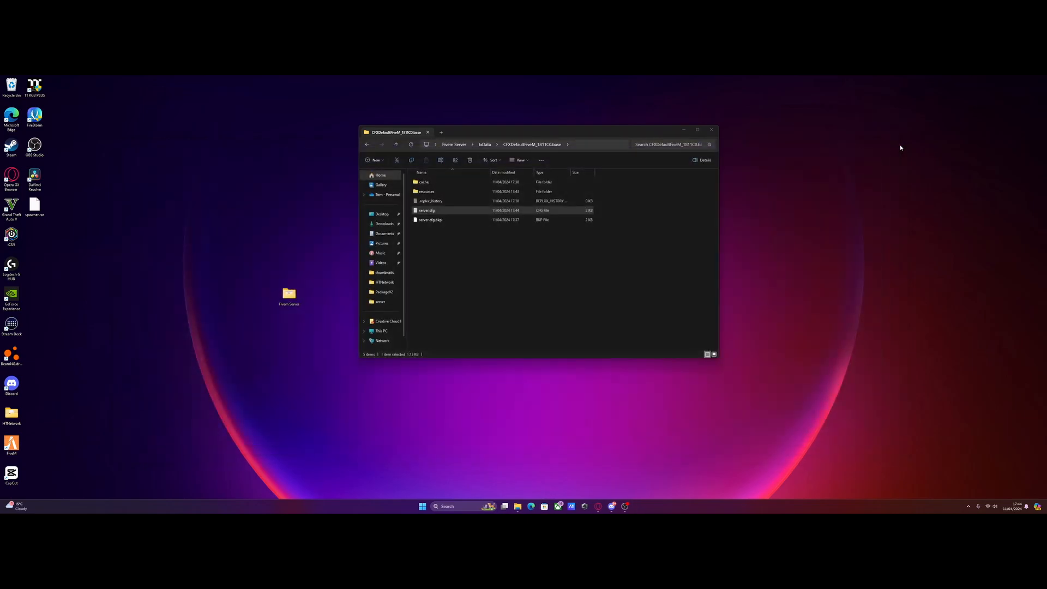
# Return to the Fivem Server folder and run the start batch file to launch the server.
pyautogui.click(454, 144)
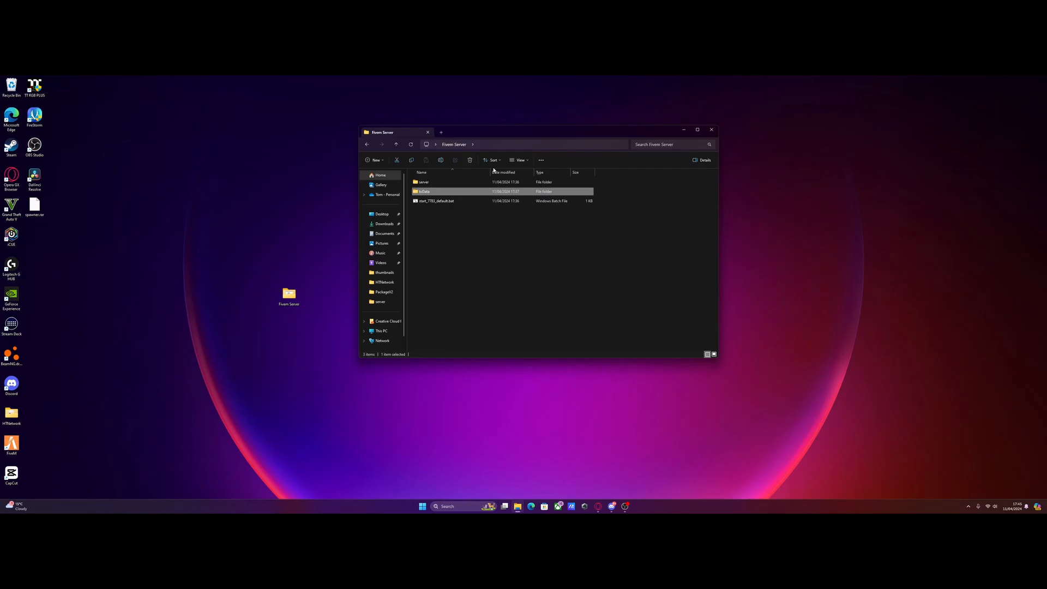
pyautogui.doubleClick(437, 201)
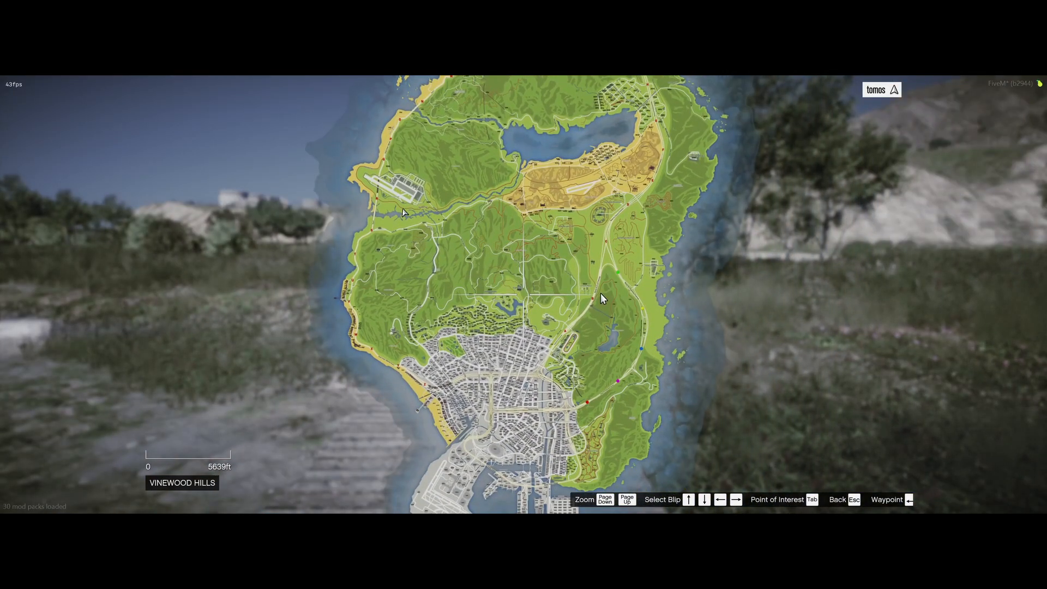
pyautogui.moveTo(588, 349)
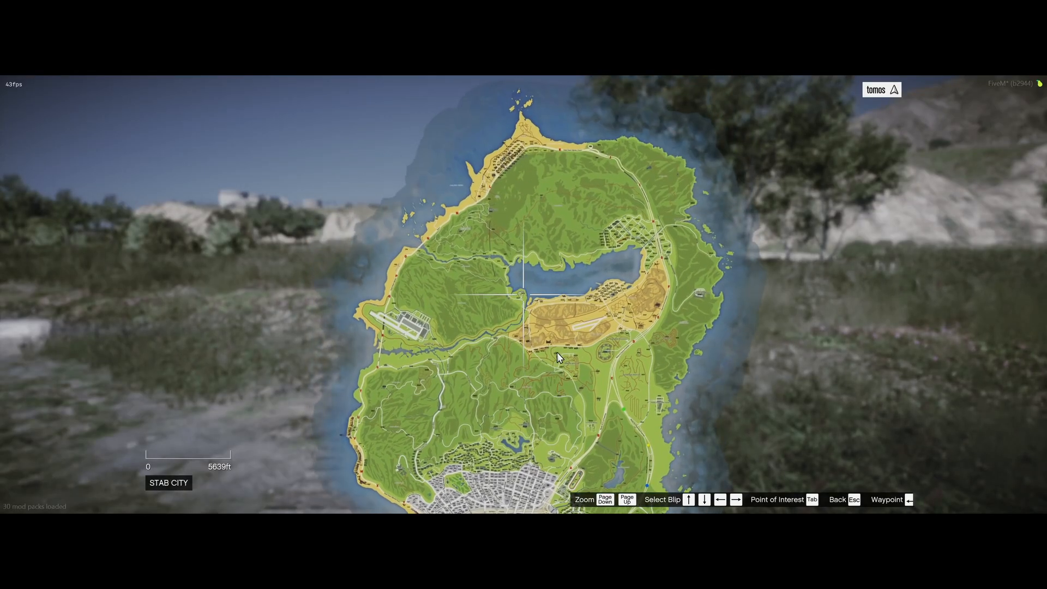
# Close the pause-menu postal code map and walk the character around Lago Zancudo.
pyautogui.press('Escape')
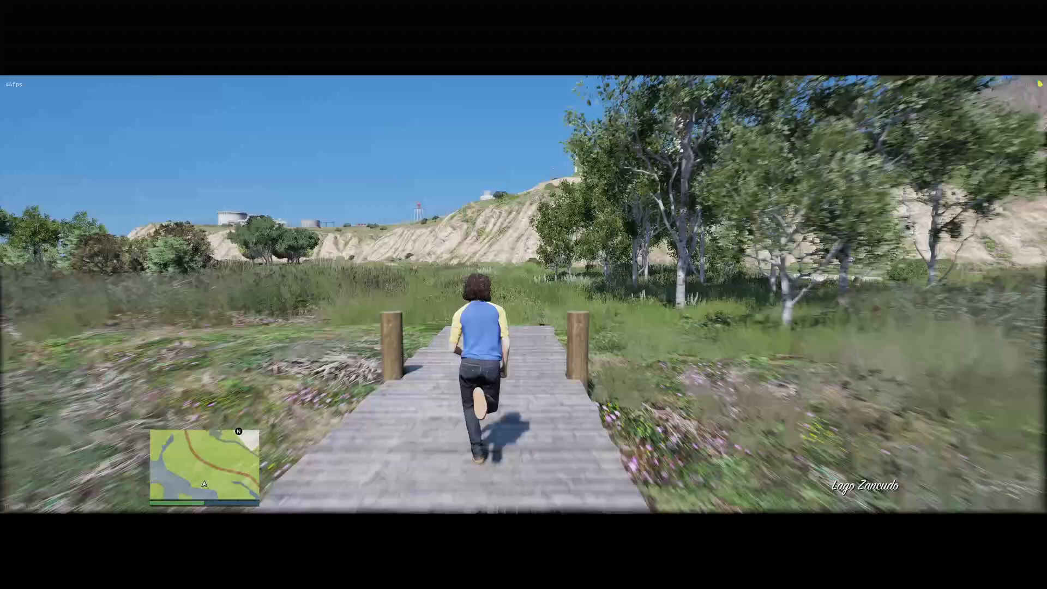
pyautogui.press('w')
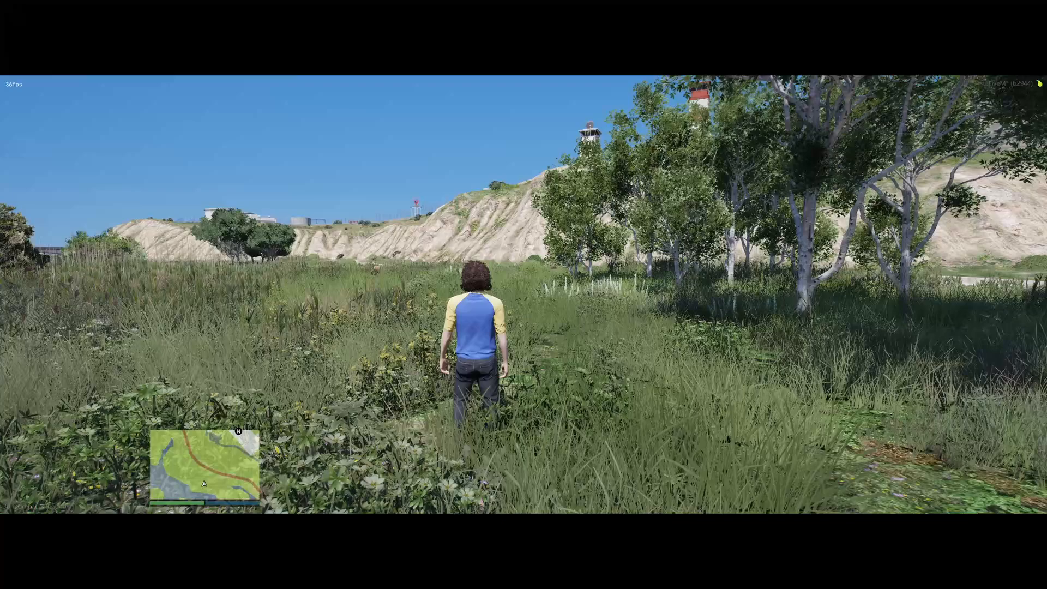
pyautogui.moveTo(524, 294)
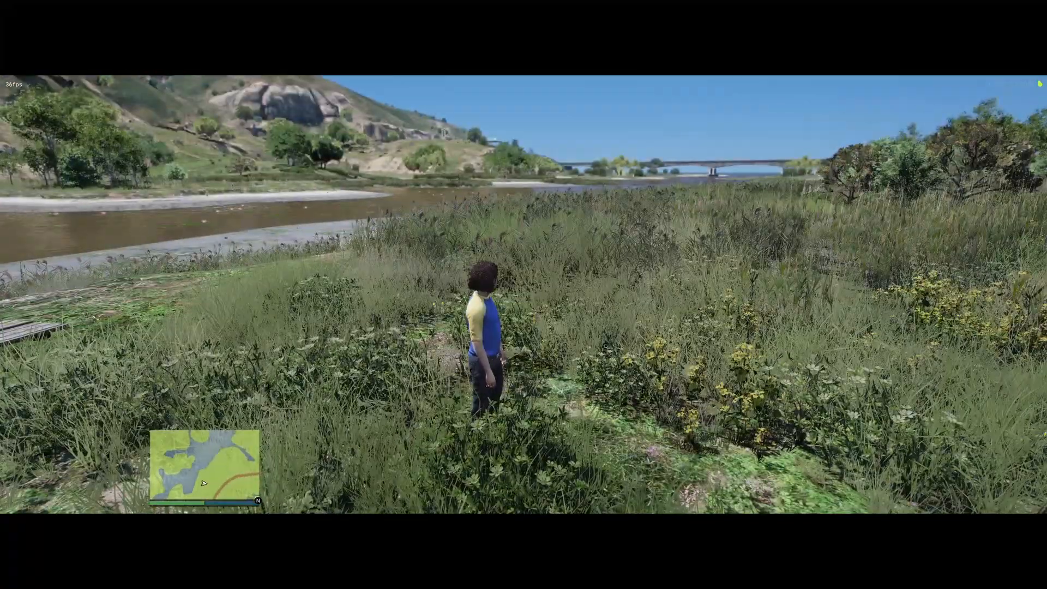